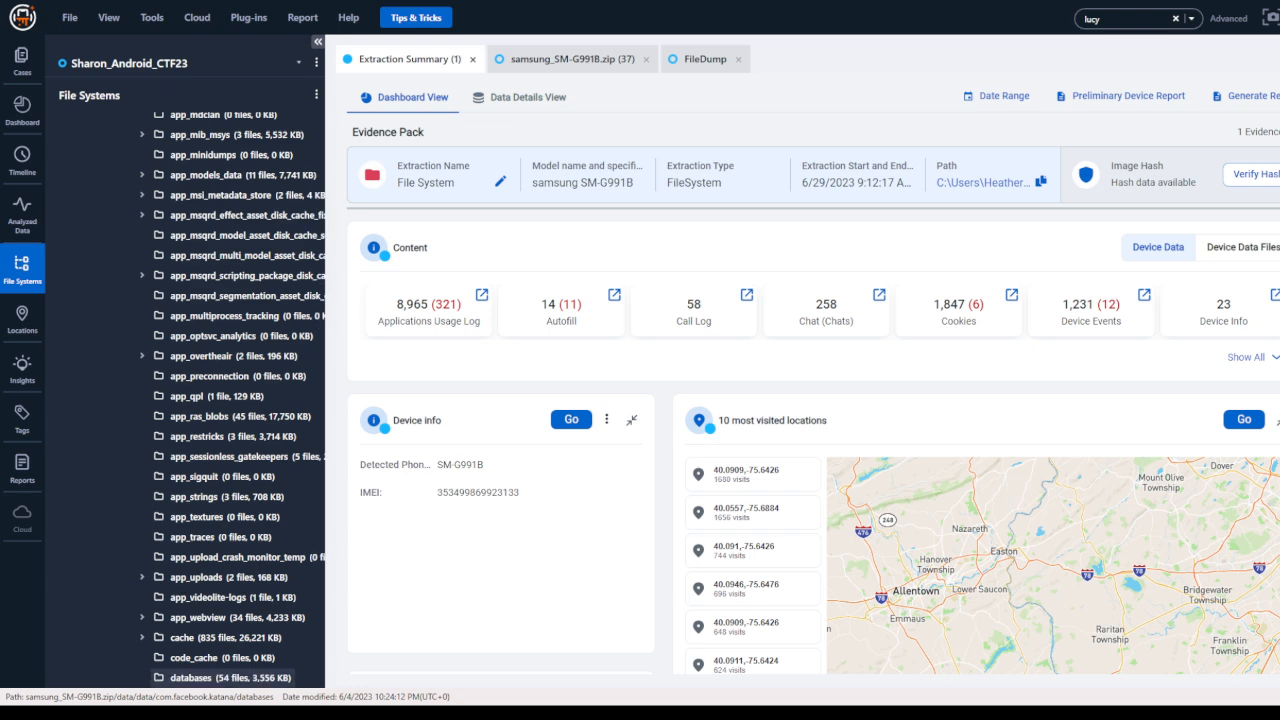
{"action": "mouse_move", "coordinate": [1056, 32]}
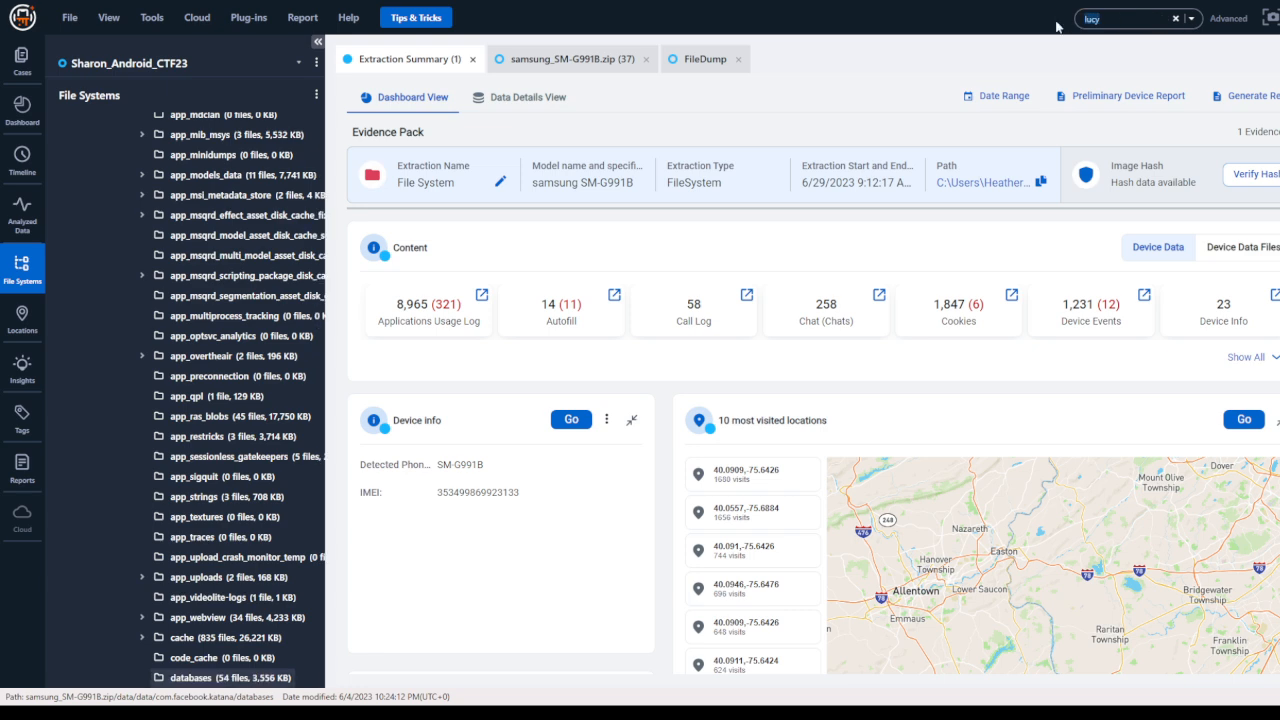
{"action": "mouse_move", "coordinate": [1124, 72]}
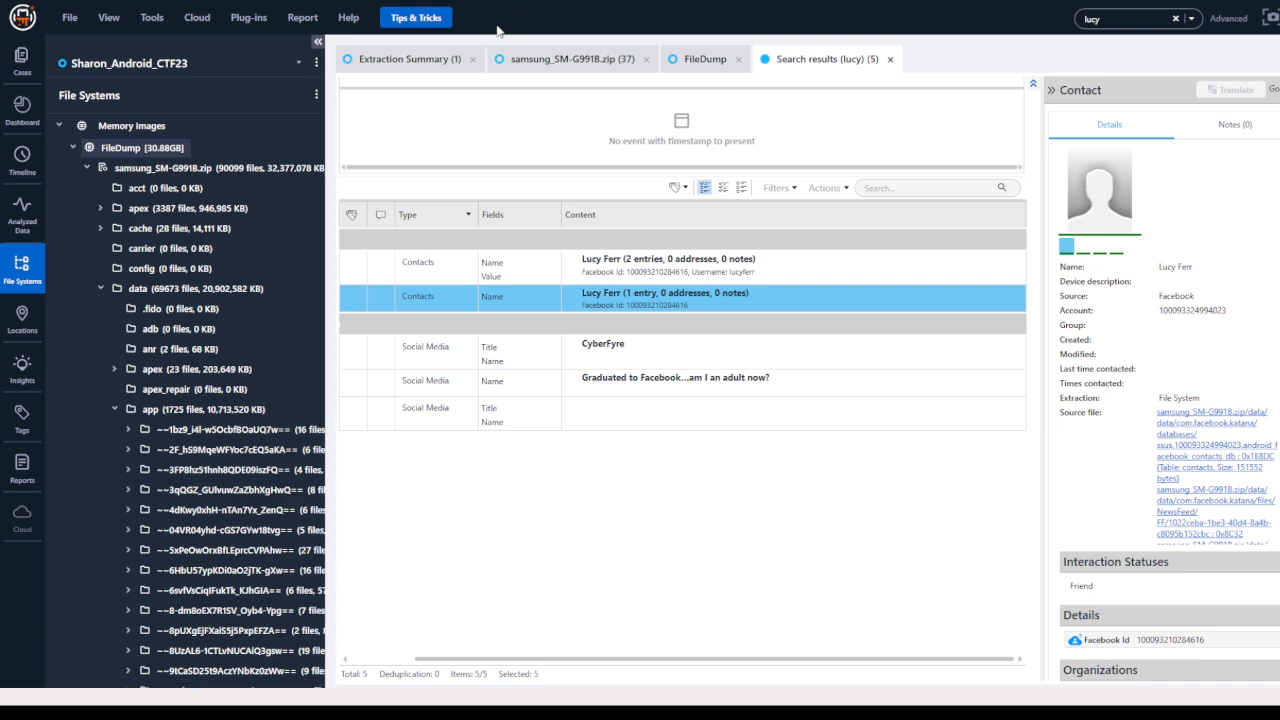
View the 'lucy' keyword hits in the raw hex data of the FileDump.
{"action": "left_click", "coordinate": [704, 58]}
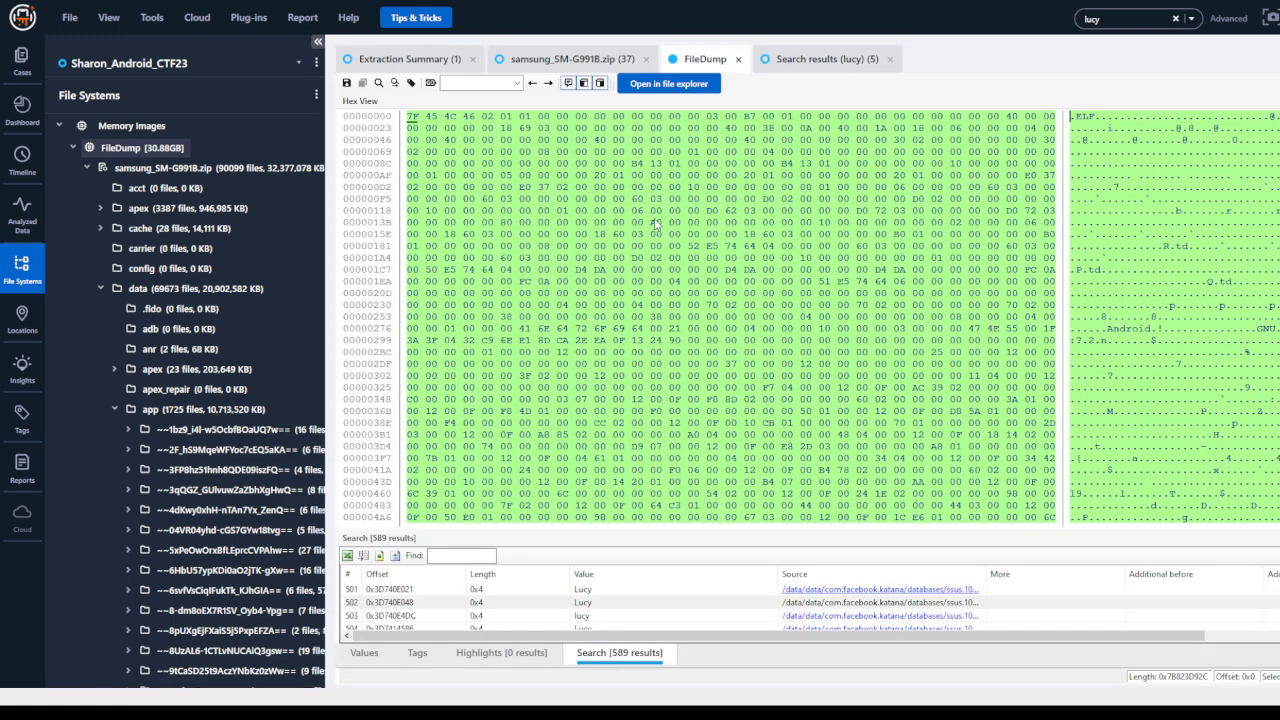
{"action": "mouse_move", "coordinate": [800, 446]}
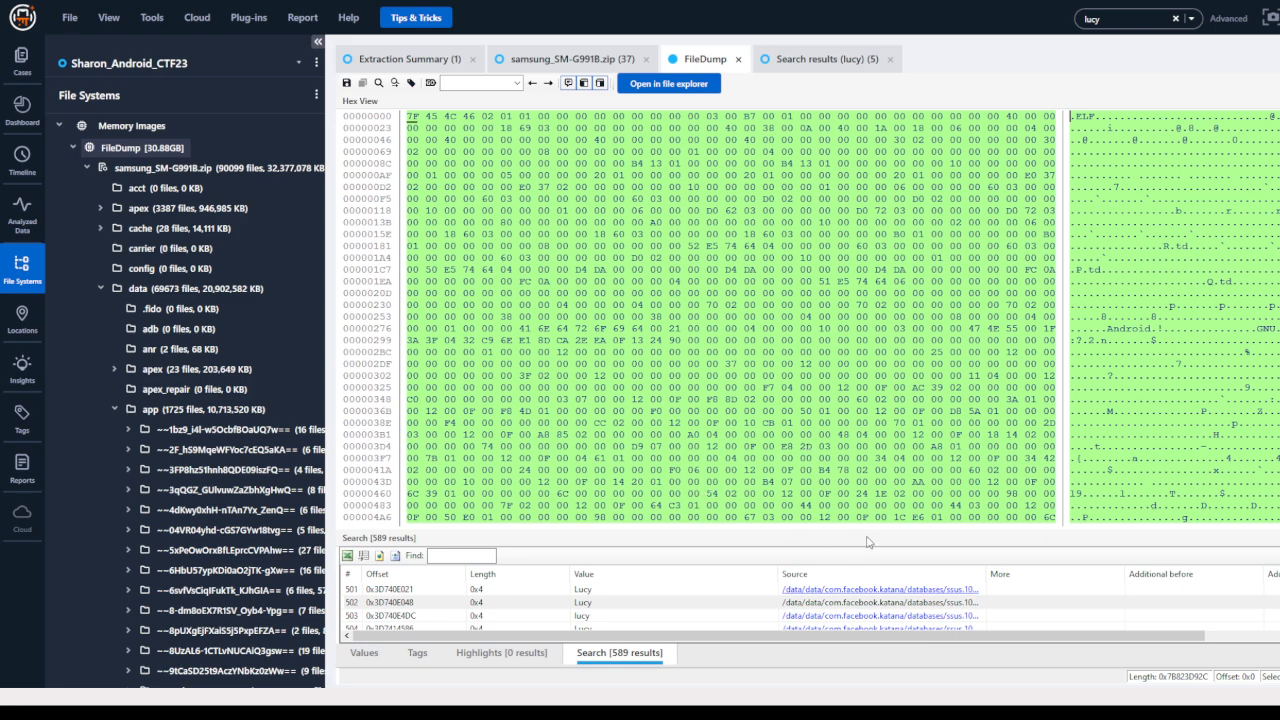
{"action": "mouse_move", "coordinate": [1008, 620]}
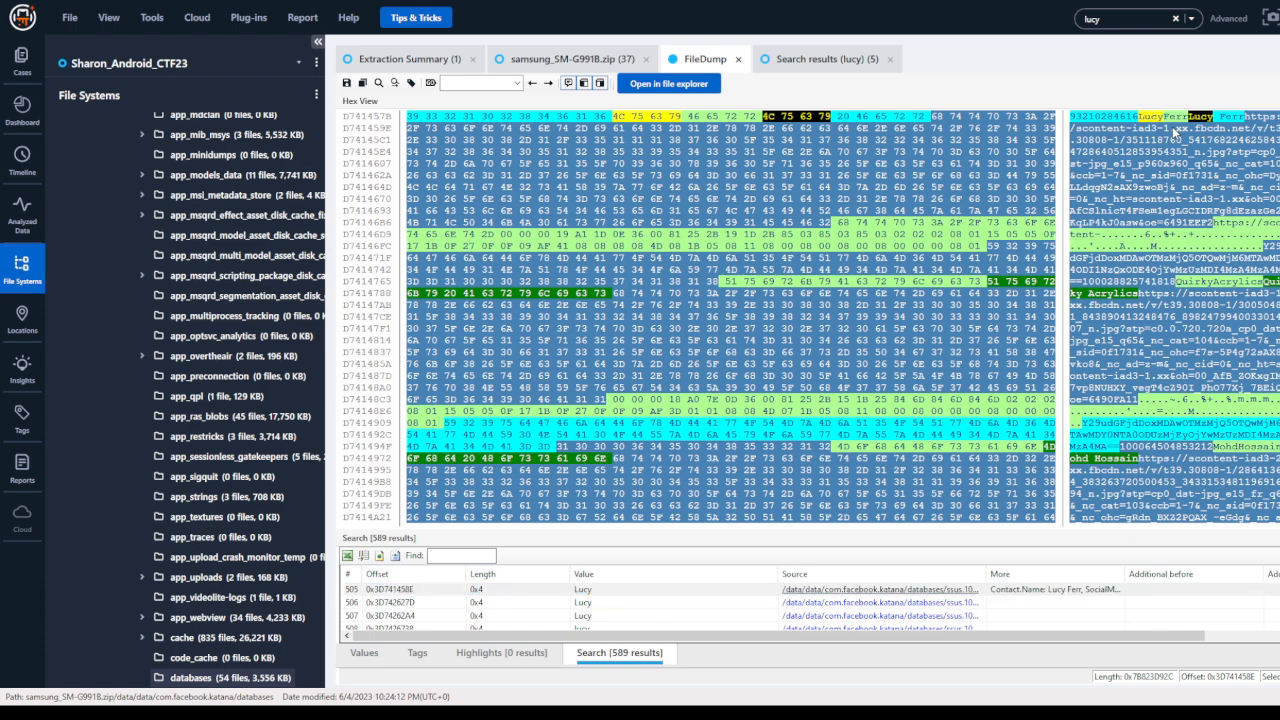
{"action": "mouse_move", "coordinate": [1180, 136]}
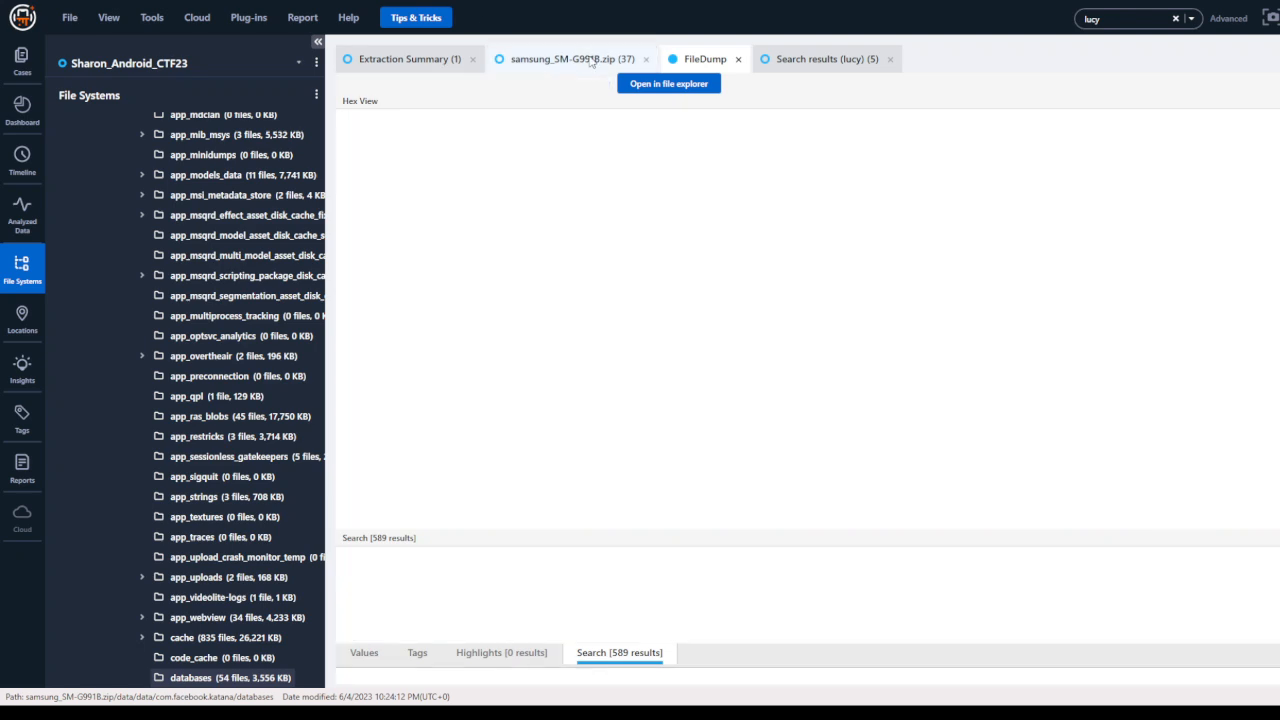
Show the root folder listing of the samsung_SM-G9918.zip extraction in Table View.
{"action": "left_click", "coordinate": [570, 58]}
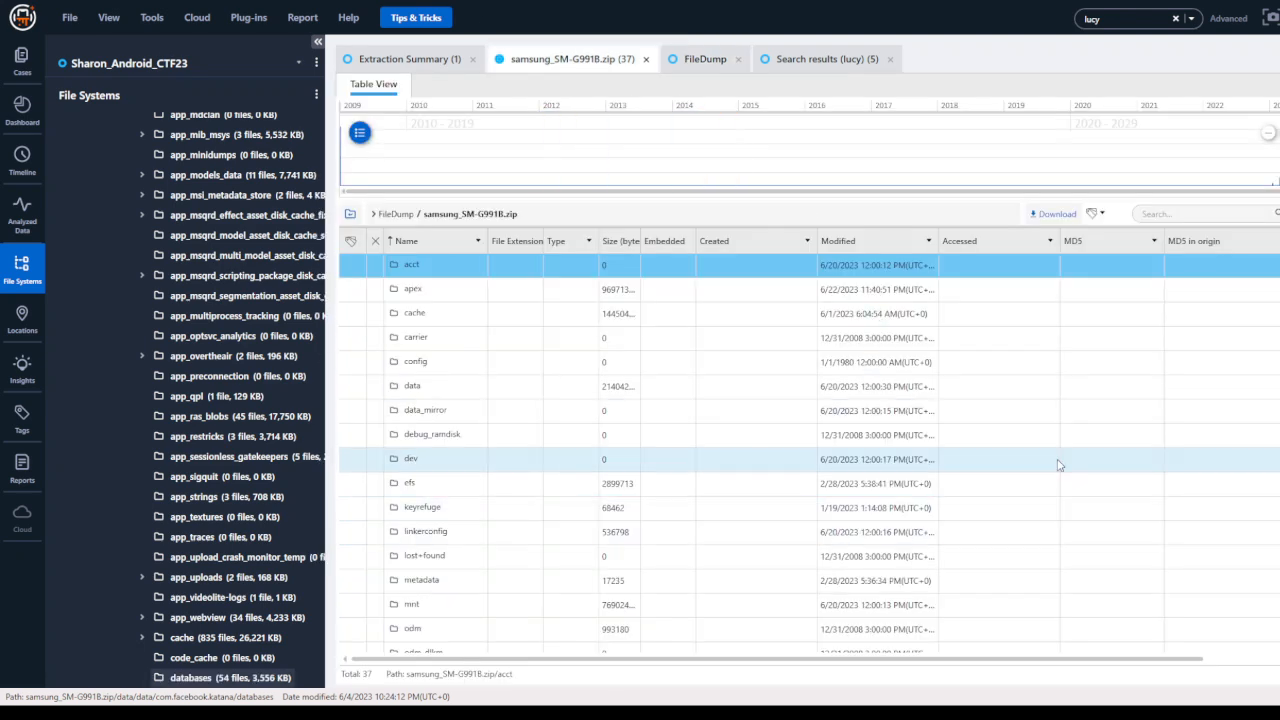